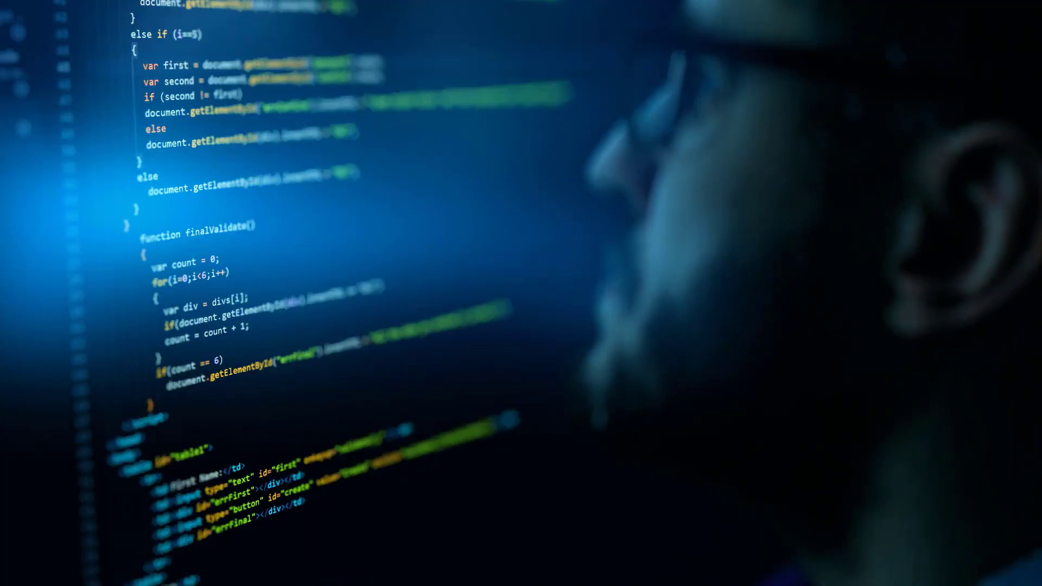
scroll("down", 3)
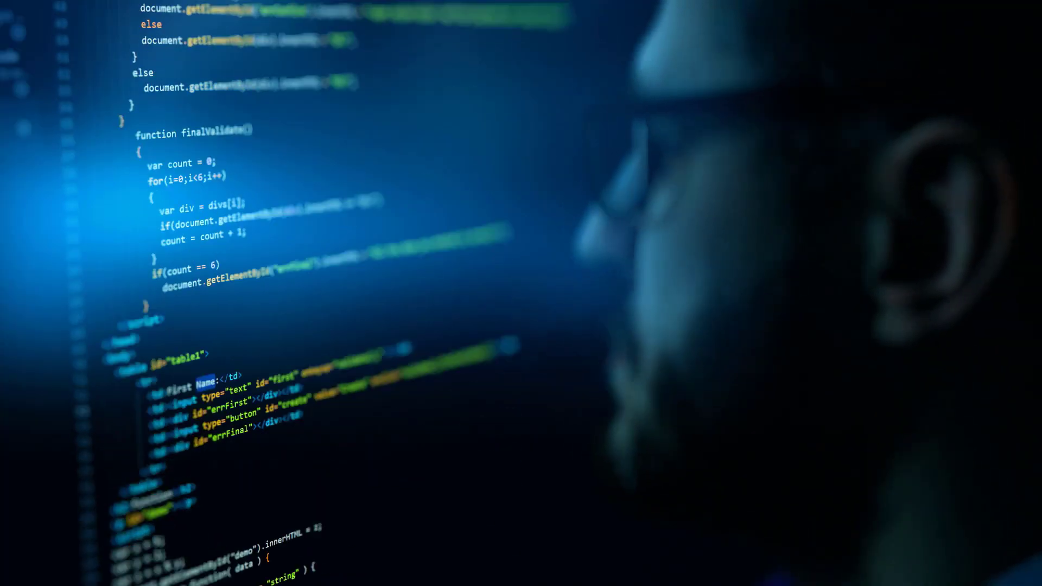
scroll("down", 3)
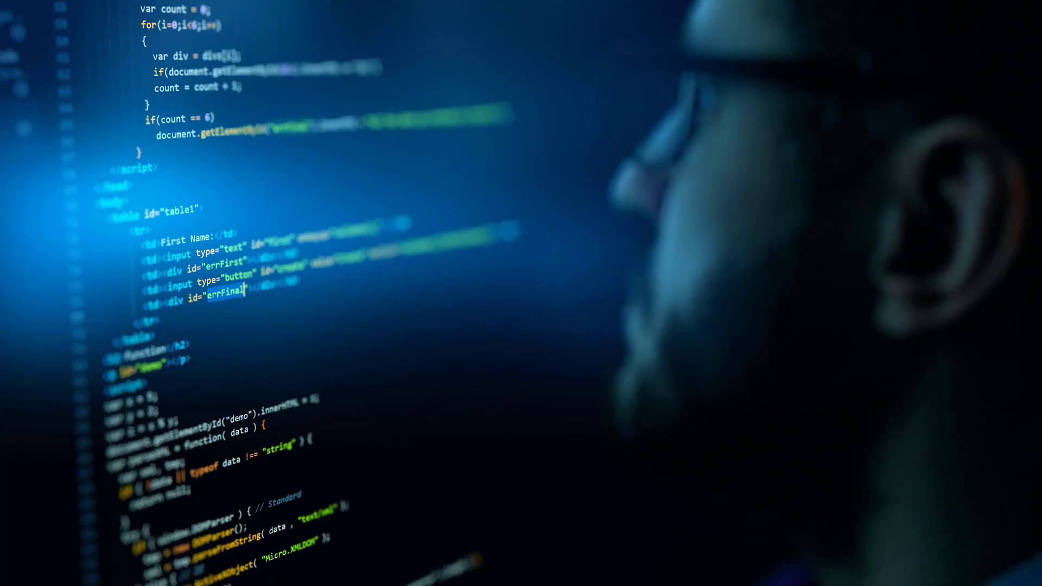
scroll("down", 3)
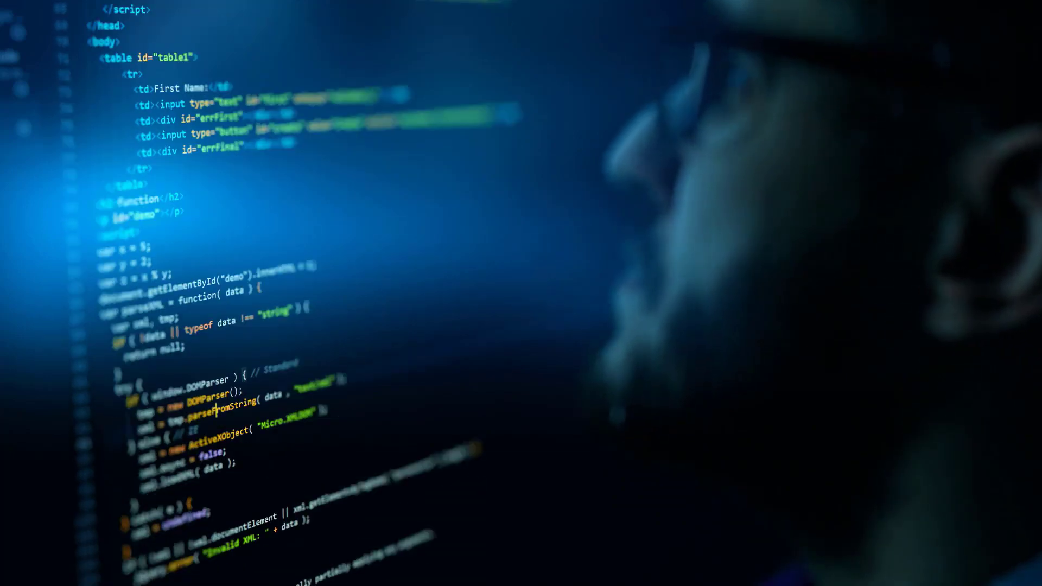